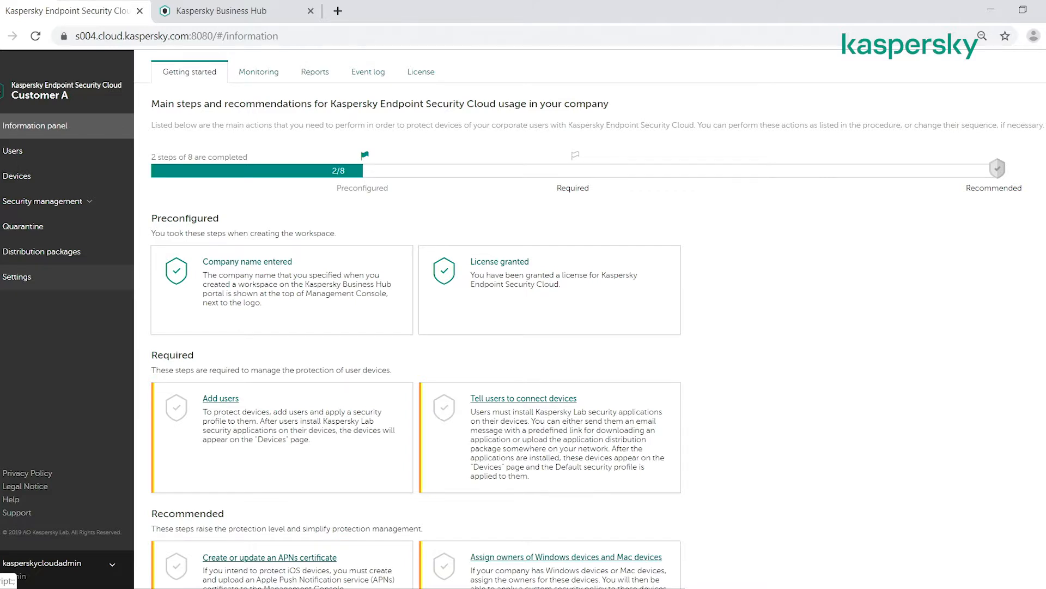
mouse_move(419, 97)
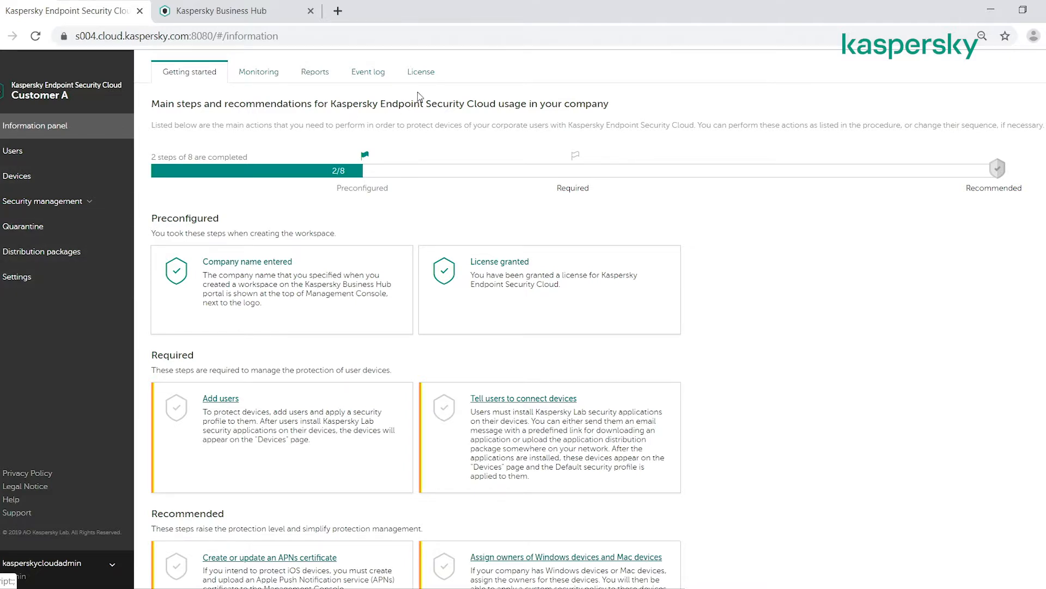
- Enter a new activation code on Customer A's License page and send it for checking
left_click(421, 72)
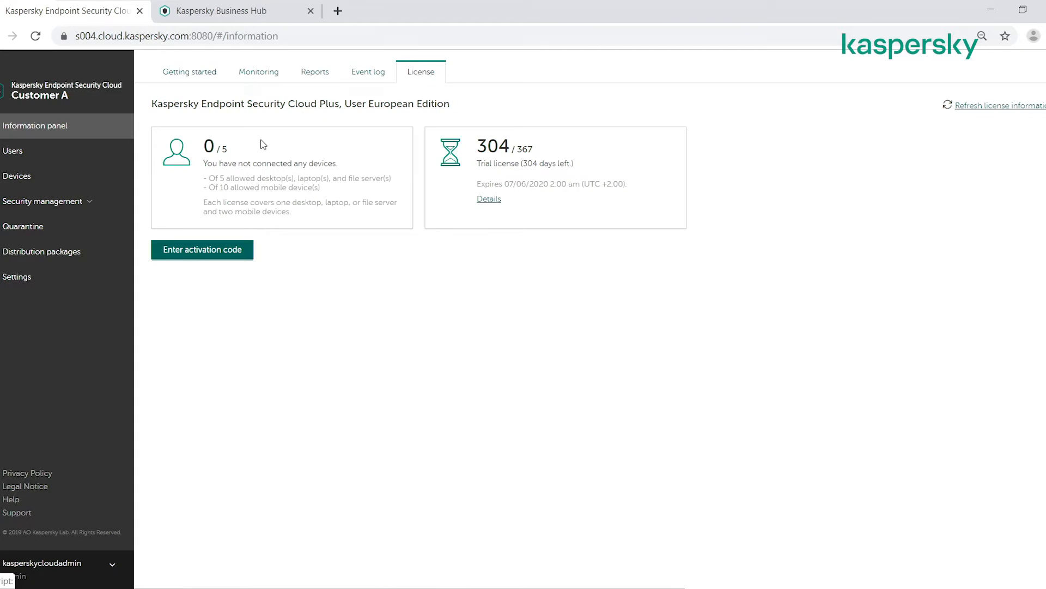
left_click(202, 250)
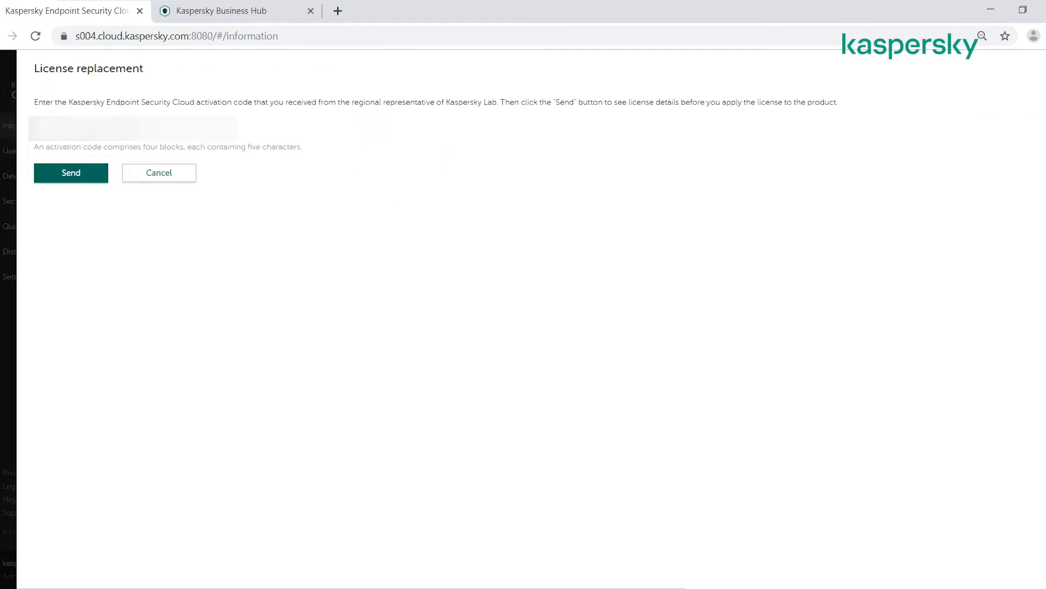
mouse_move(100, 173)
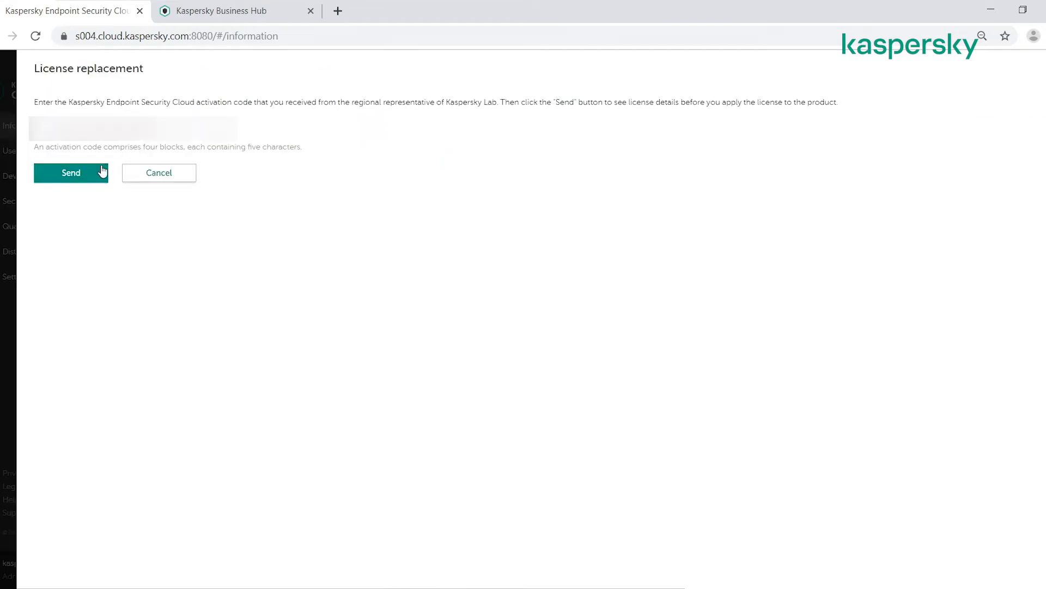
left_click(71, 173)
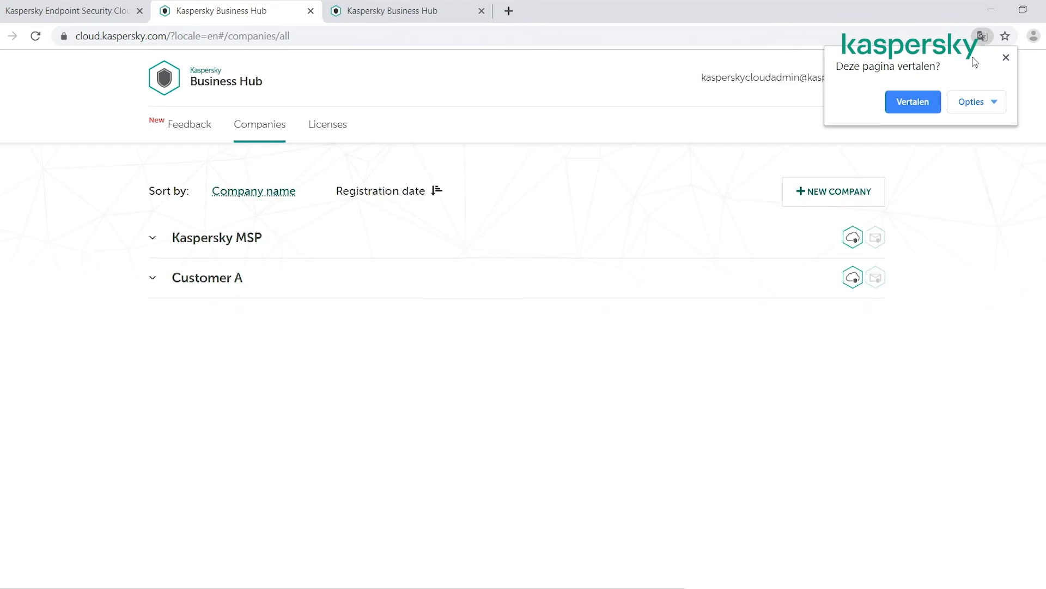
- Show the Endpoint Security Cloud Plus license with usage for Customer A and Kaspersky MSP
left_click(328, 125)
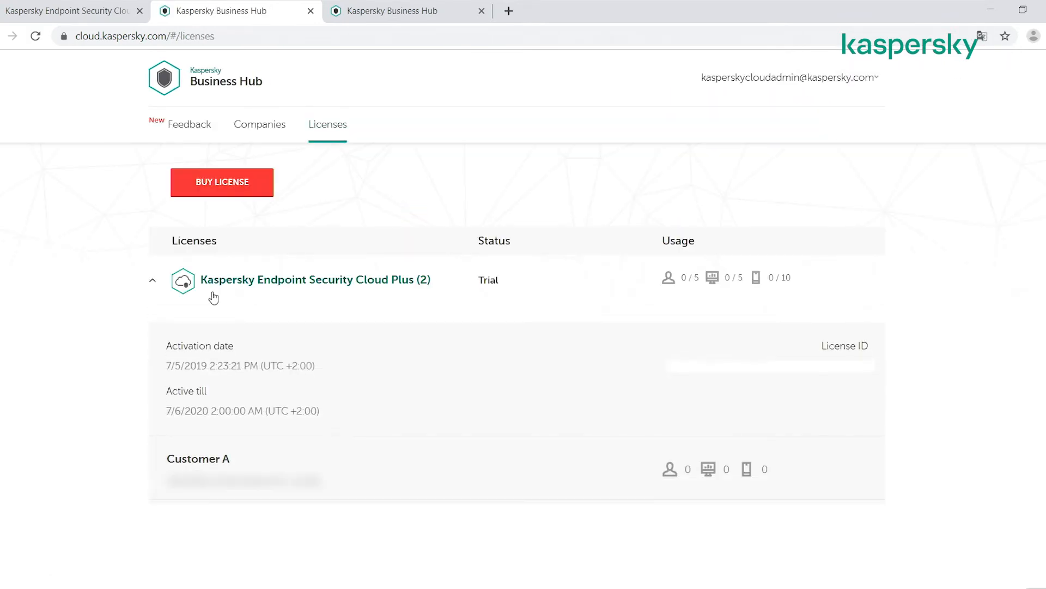
mouse_move(327, 436)
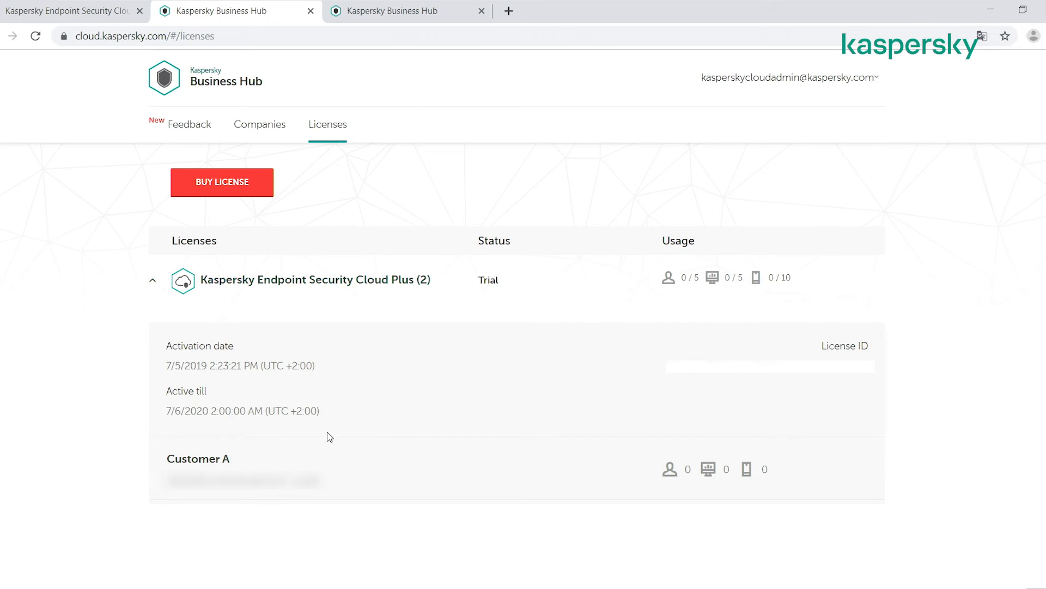
scroll("down", 3)
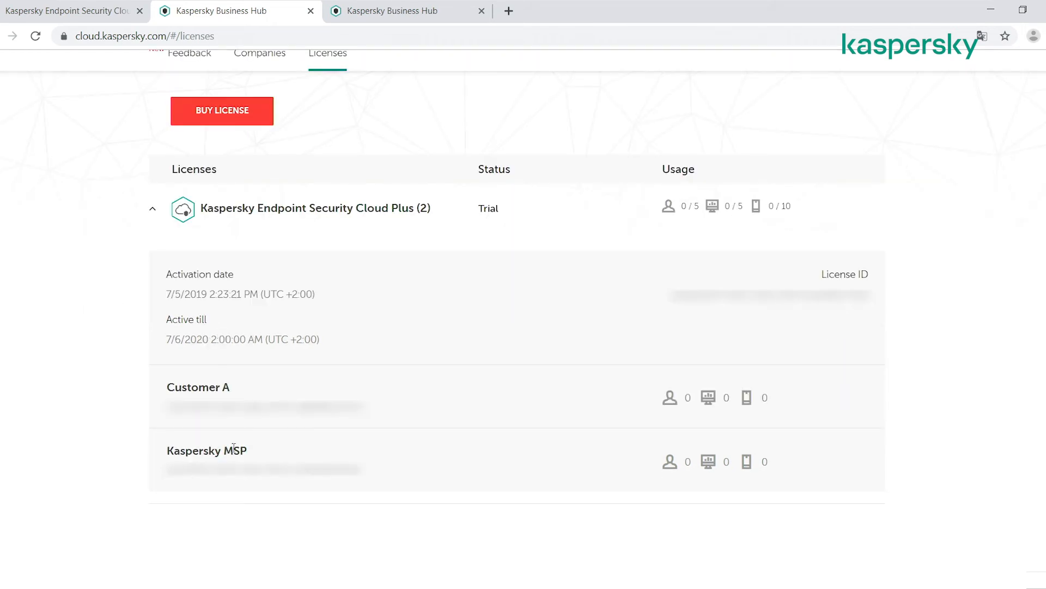